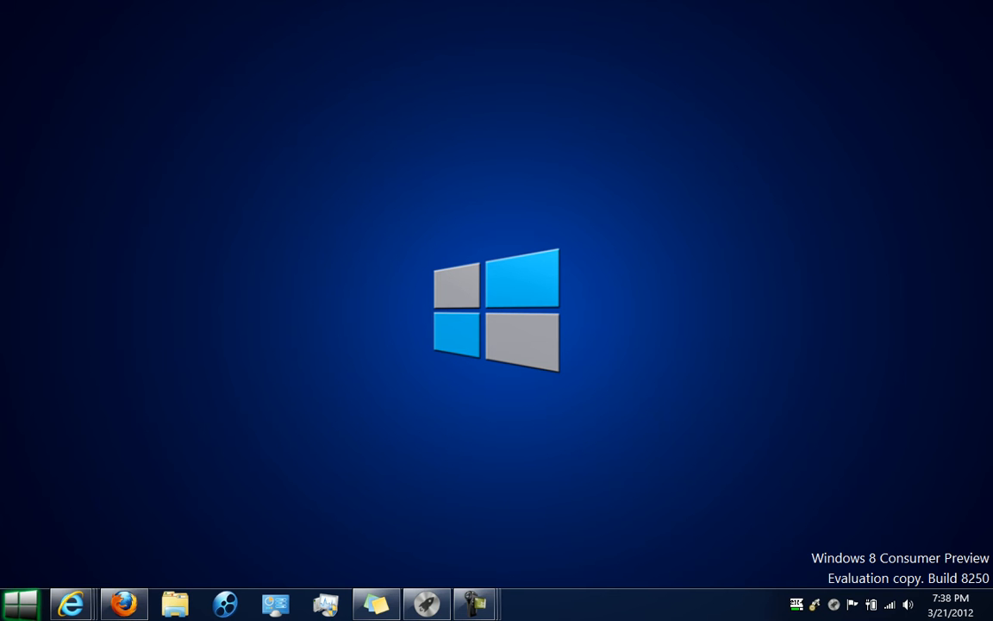
- Show the Start8 options list for the Start button, including the non-fullscreen size choices
right_click(21, 597)
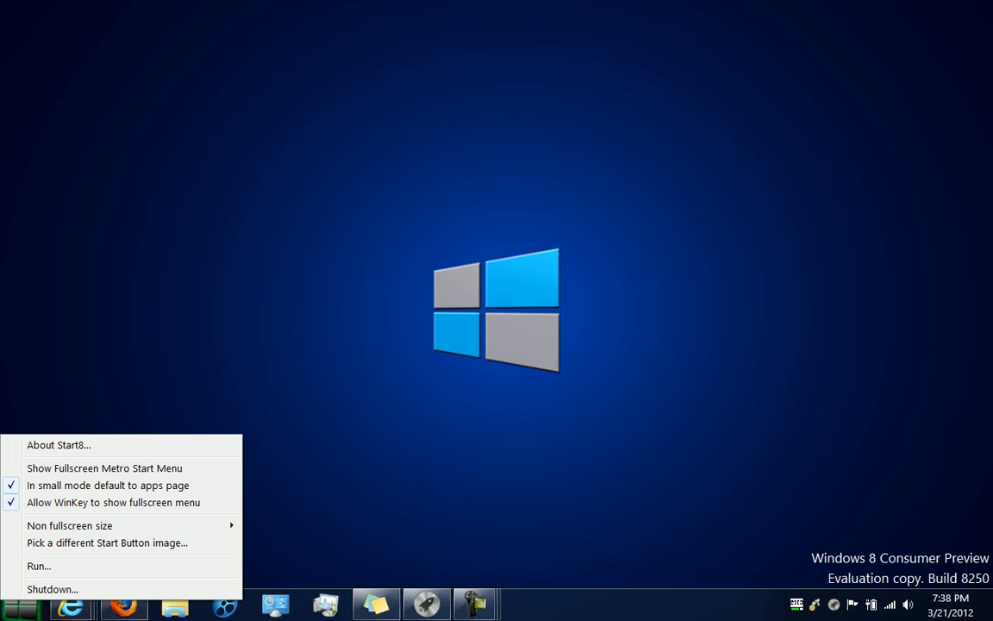
mouse_move(117, 545)
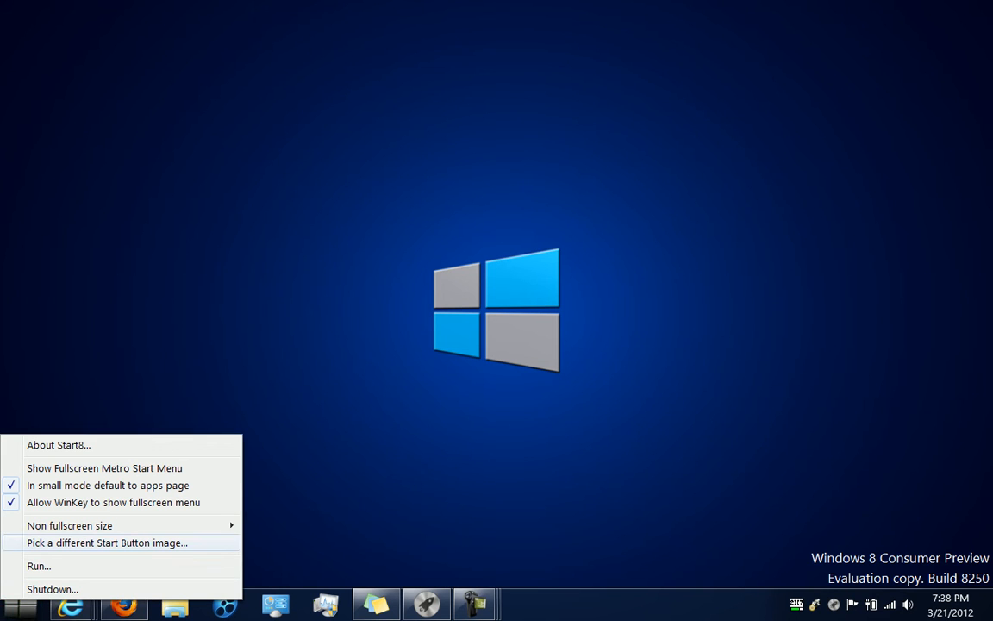
mouse_move(77, 526)
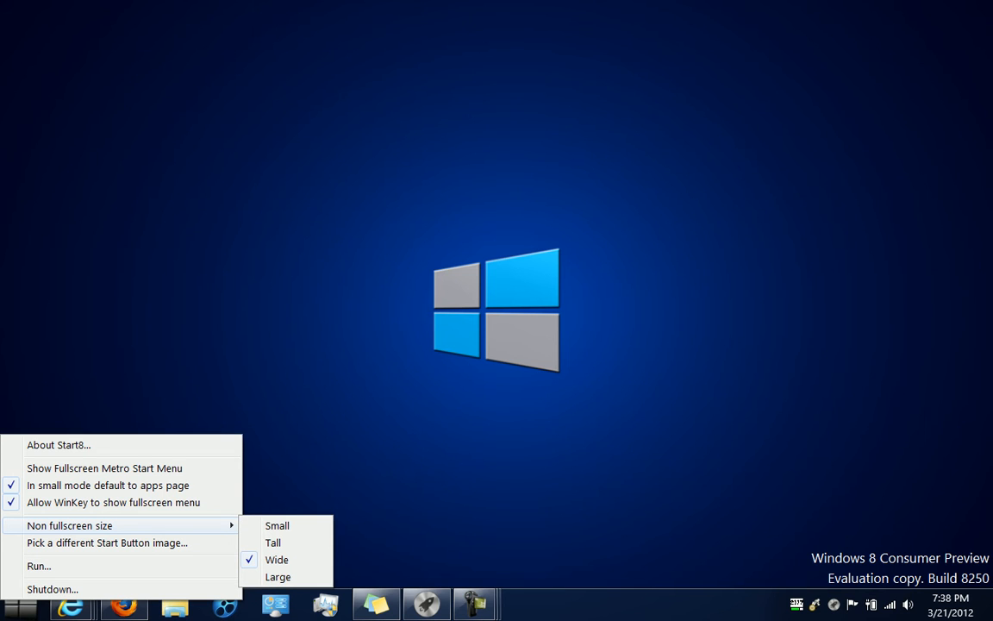
mouse_move(112, 502)
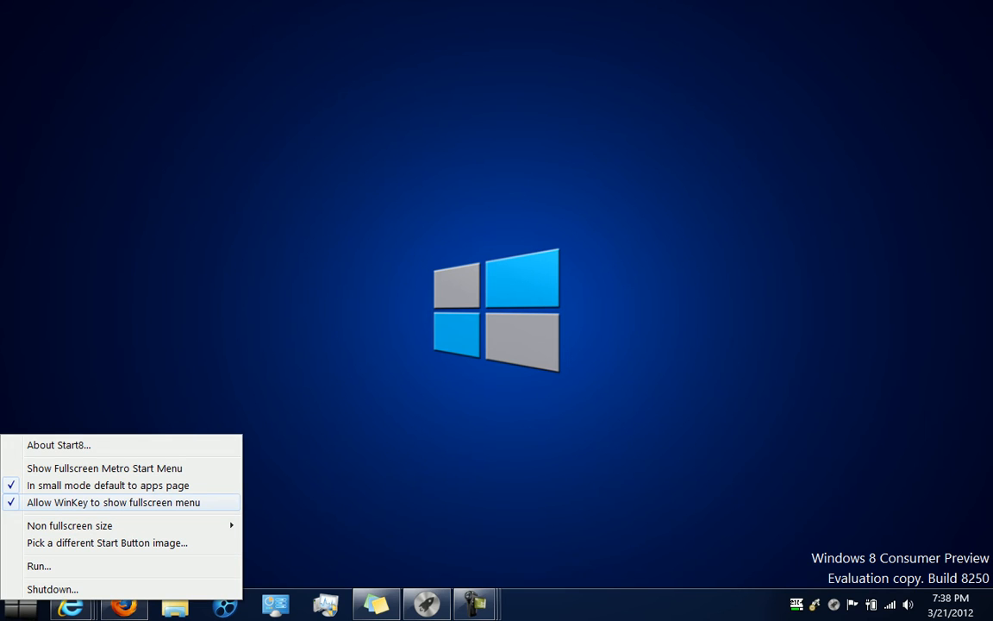
mouse_move(103, 467)
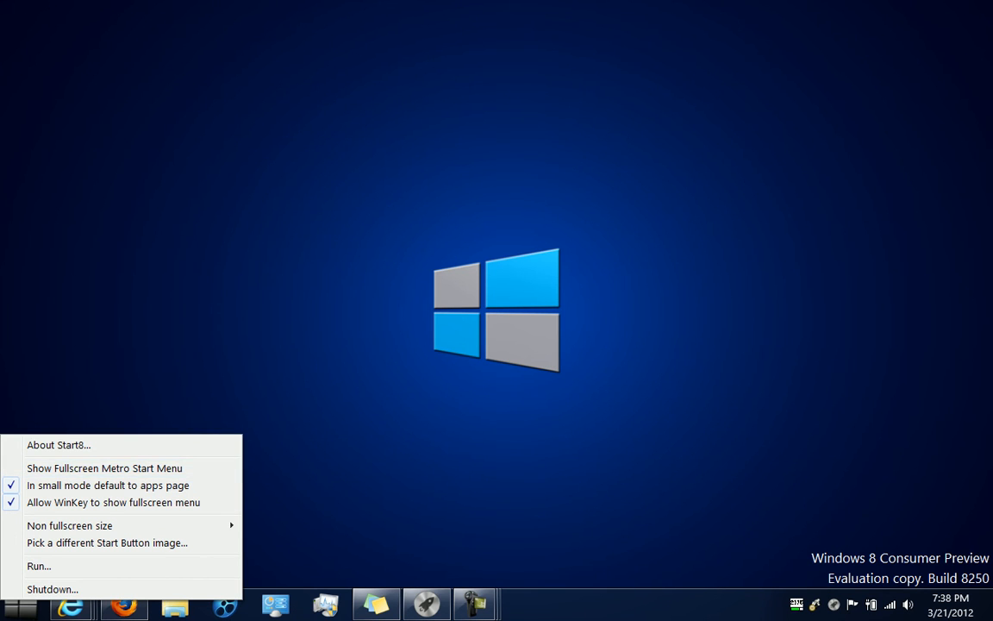
- Browse the Apps list rightward to the ProShow Producer group to reach its shortcuts
click(101, 468)
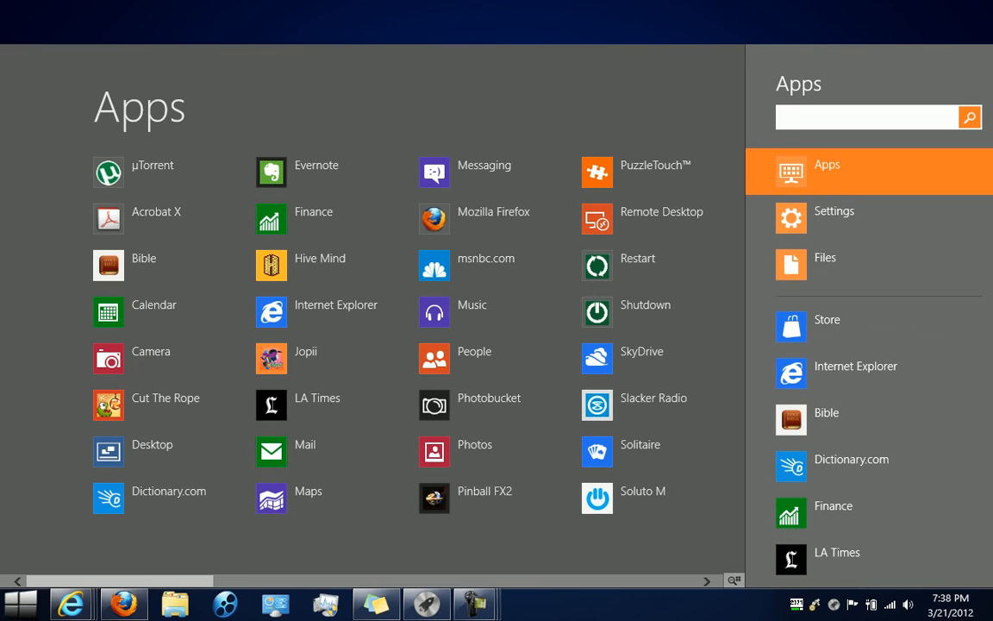
click(865, 117)
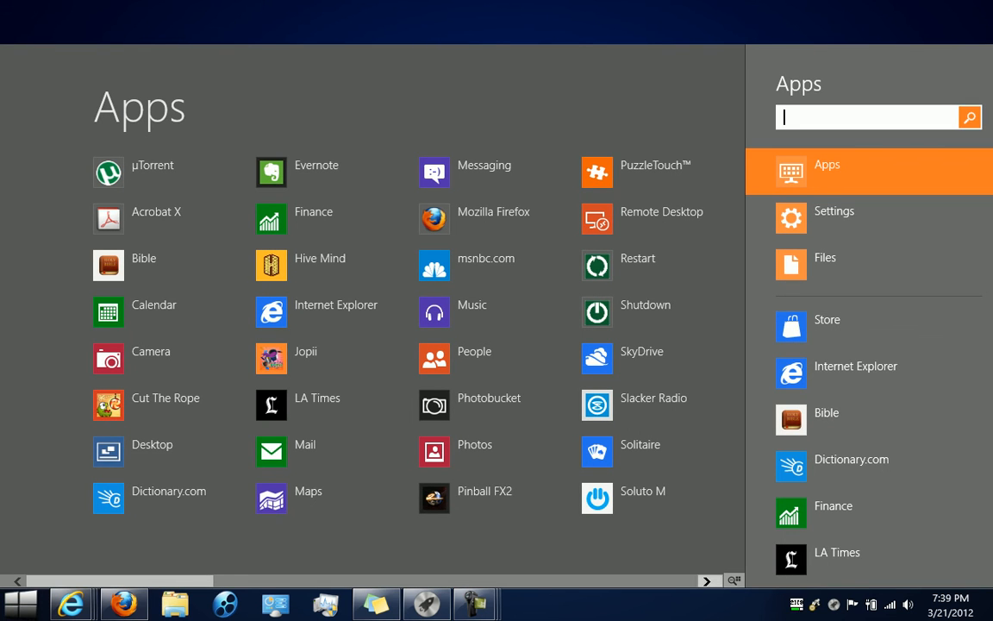
scroll(right, 3)
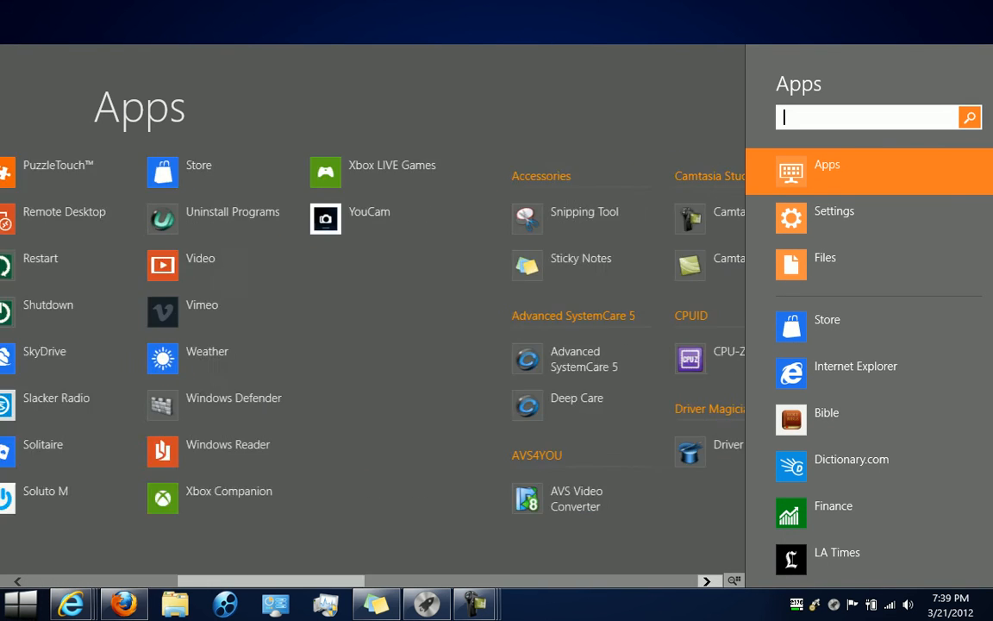
scroll(right, 3)
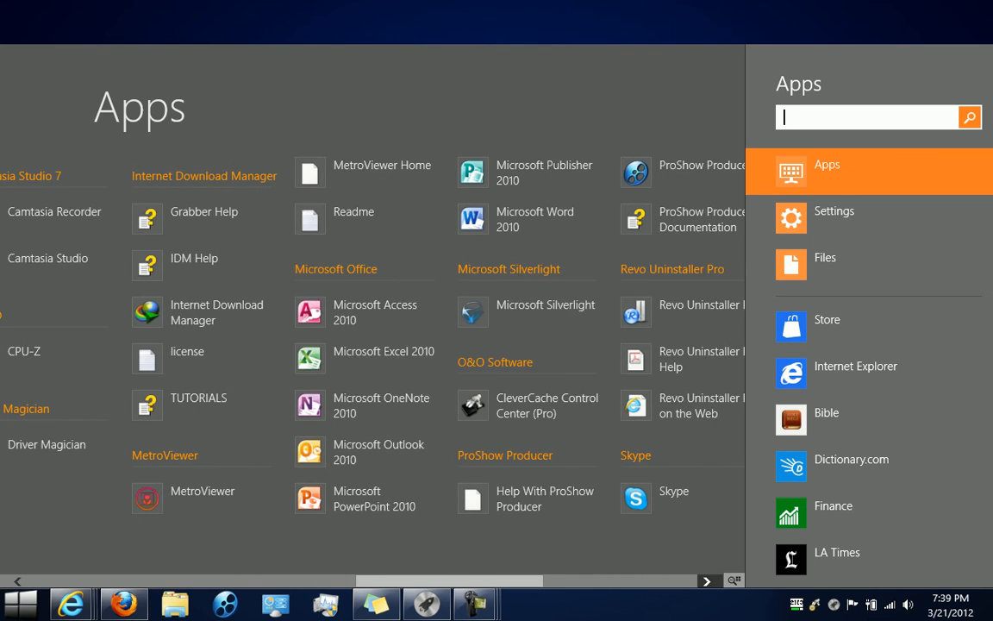
scroll(right, 3)
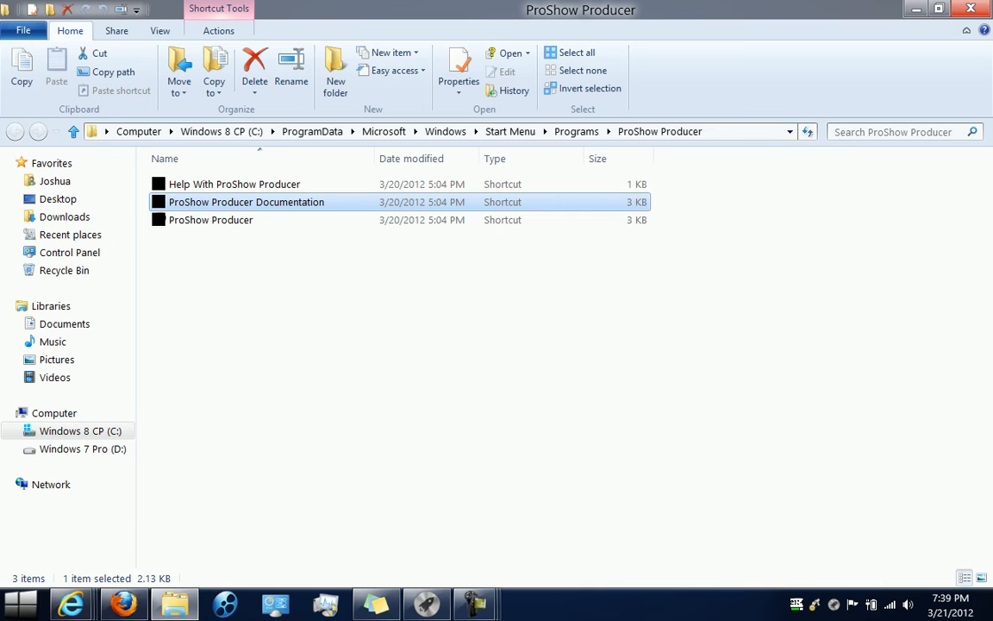
mouse_move(244, 202)
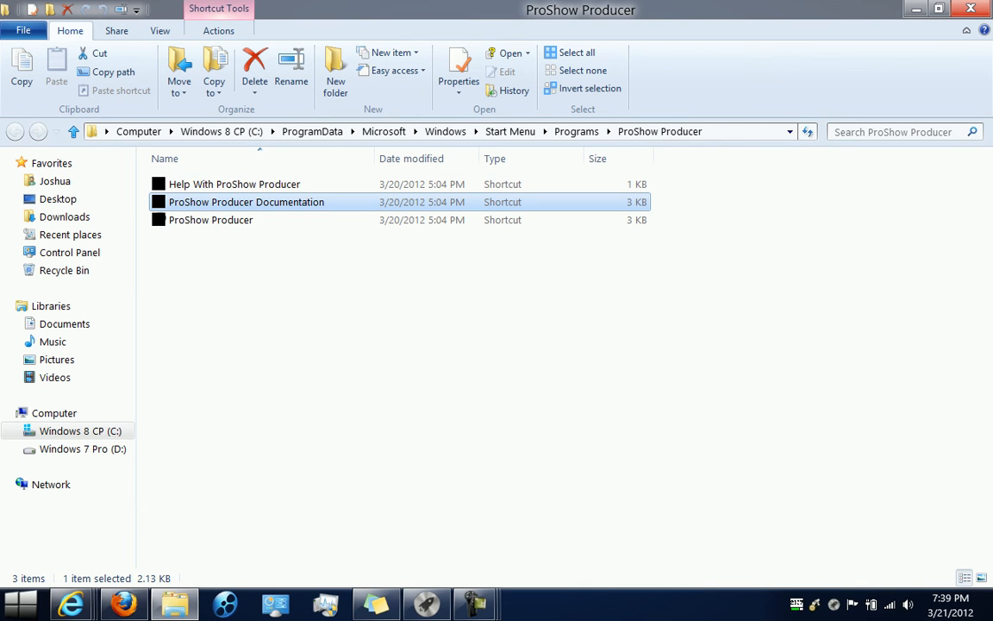
- Select the ProShow Producer help and documentation shortcuts for deletion
click(234, 183)
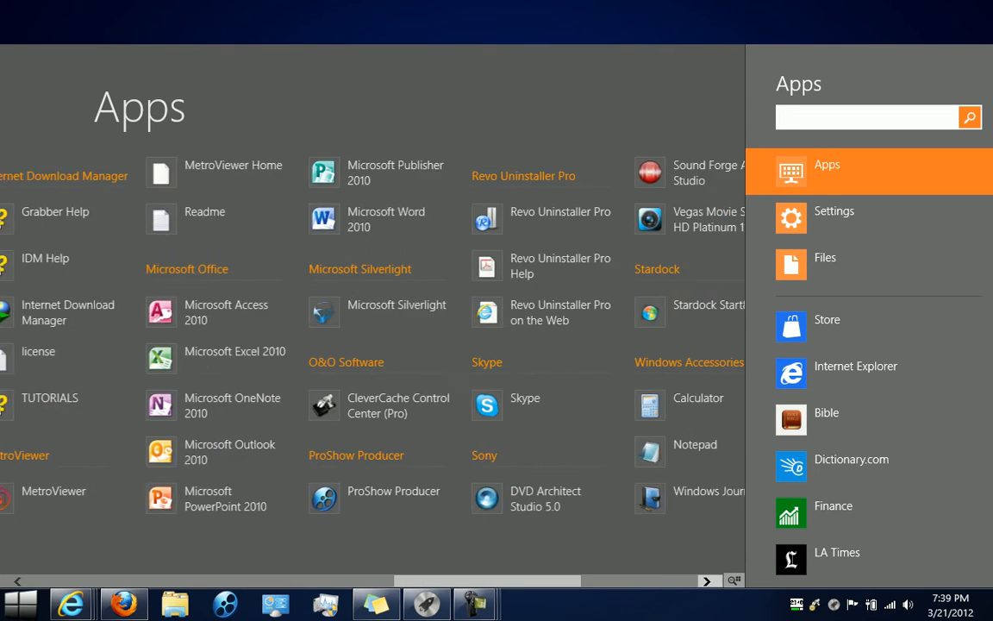
- Scroll the Apps list back and forth toward the Revo Uninstaller Pro group
scroll(right, 3)
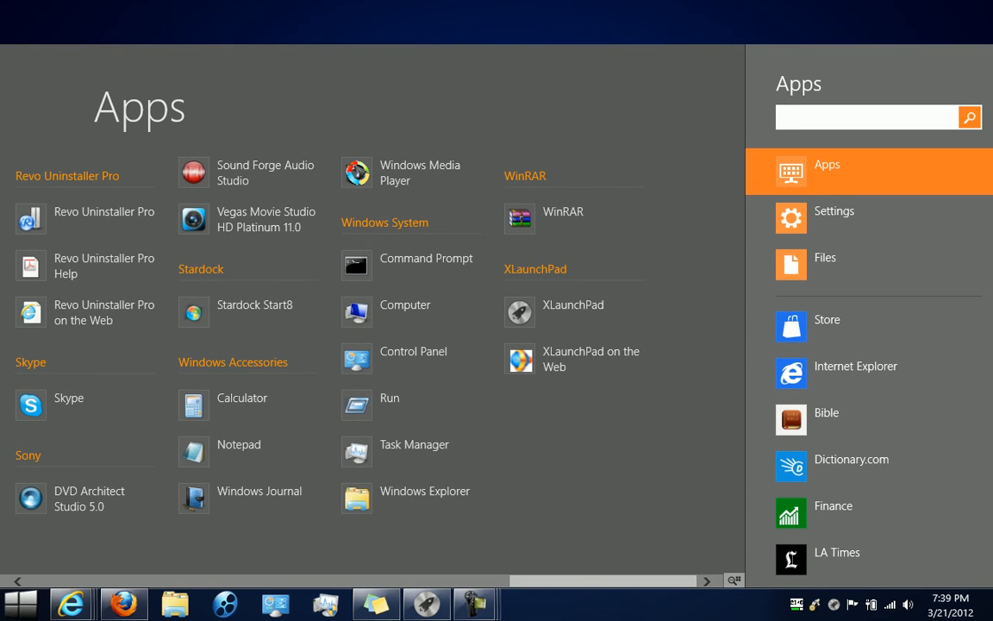
scroll(left, 3)
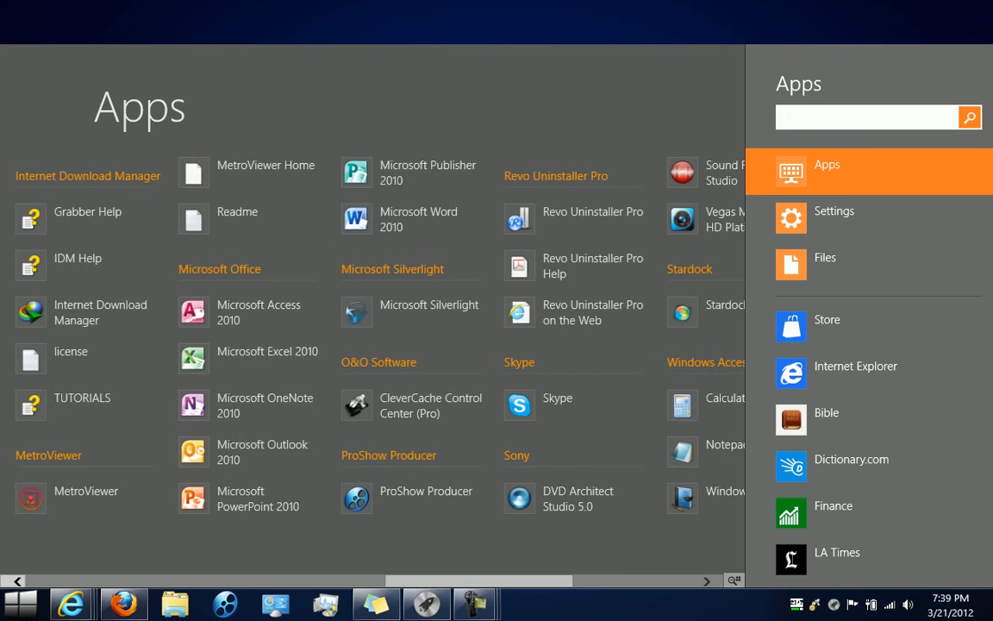
scroll(left, 3)
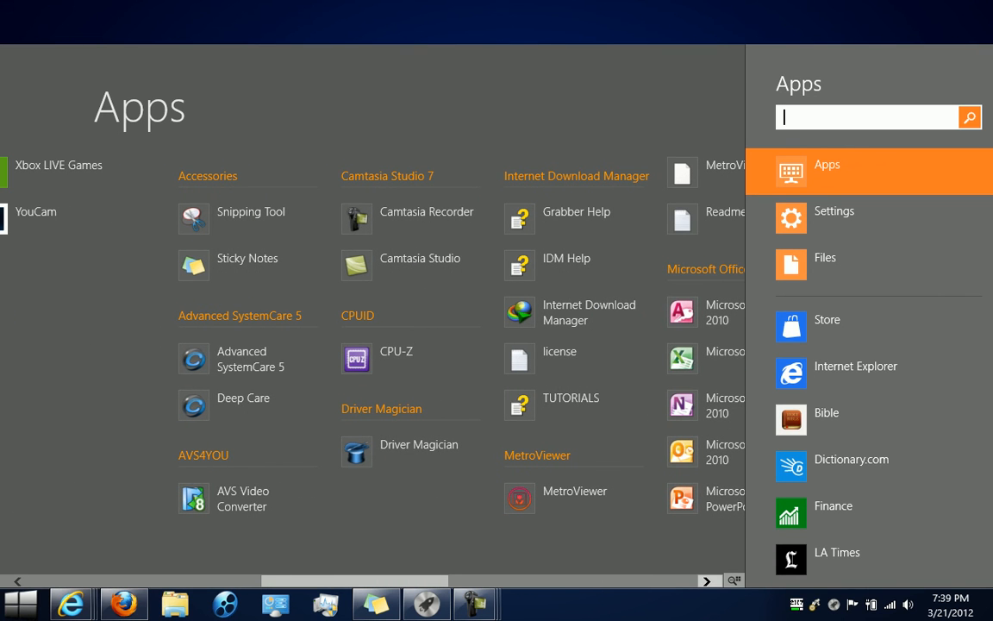
scroll(right, 3)
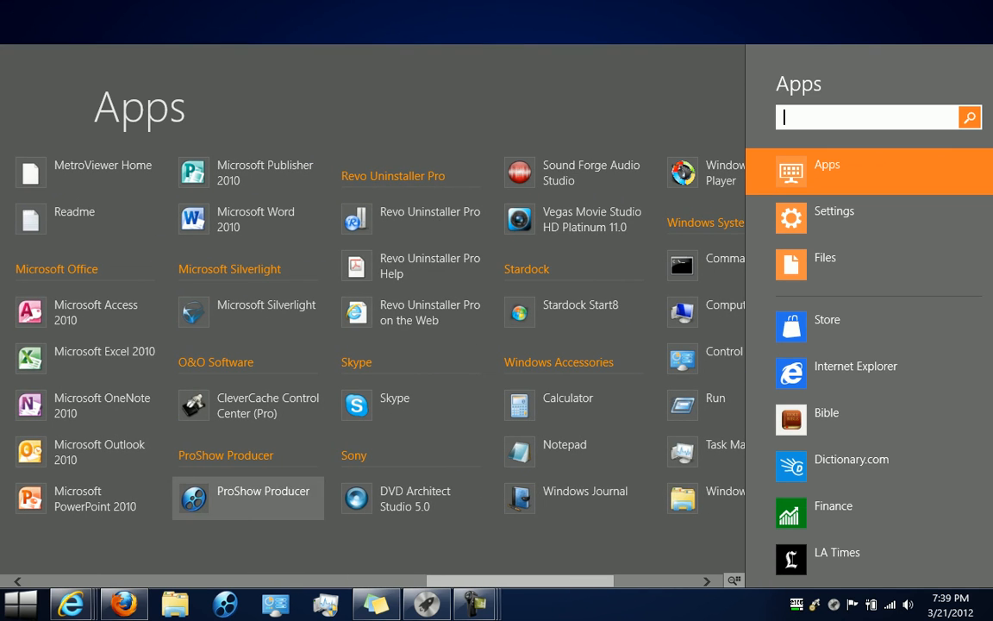
mouse_move(410, 265)
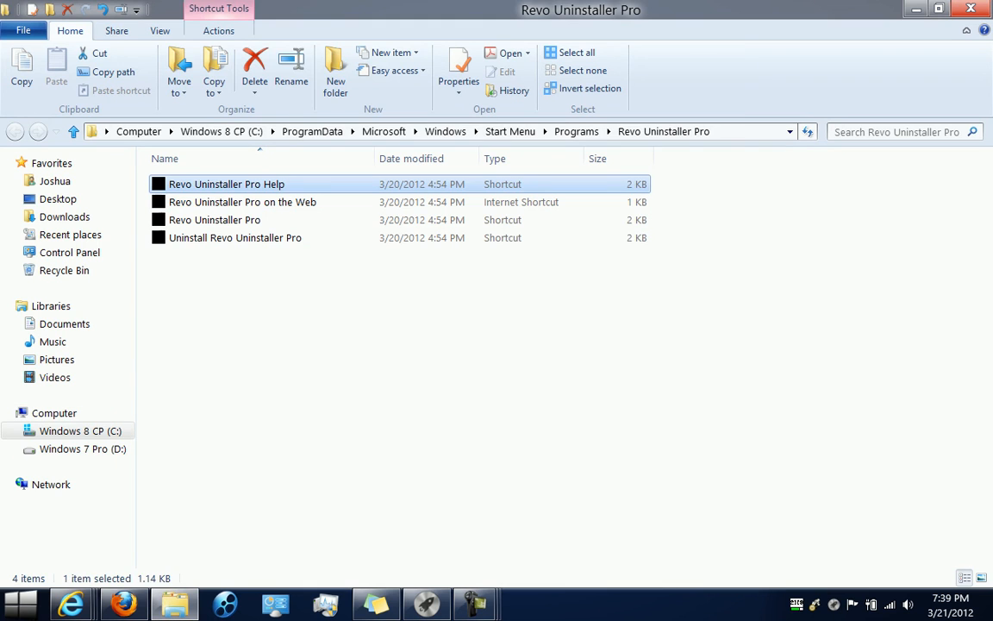
- Select the Uninstall Revo Uninstaller Pro shortcut for removal
click(235, 238)
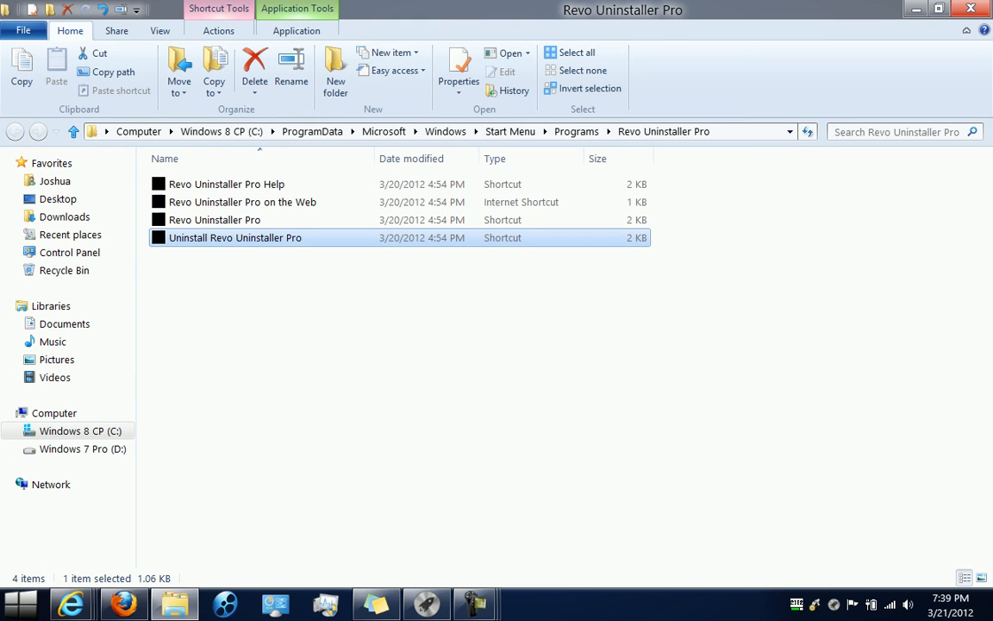
mouse_move(234, 238)
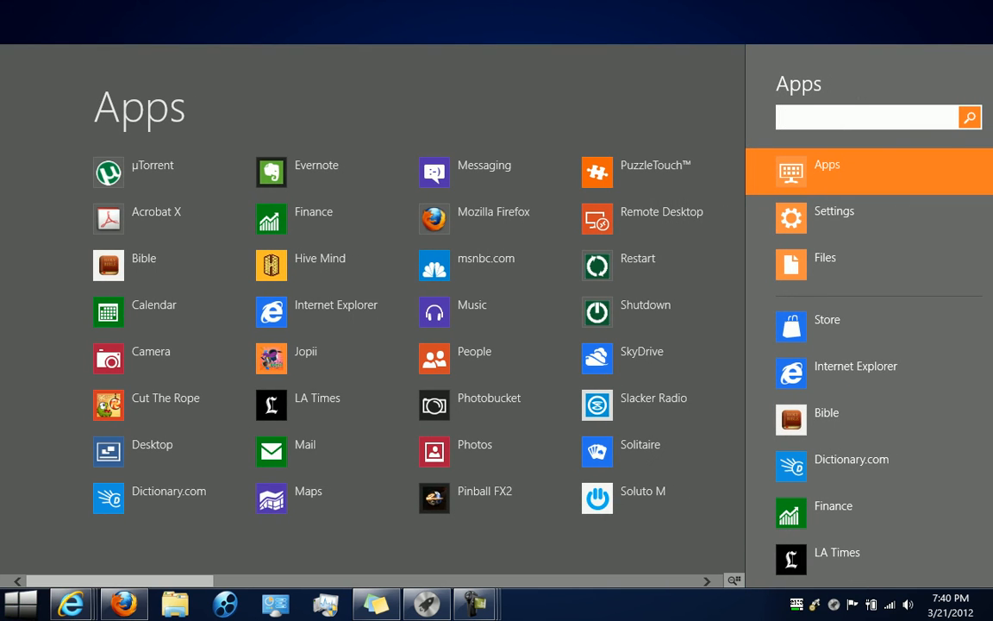
- Scroll to the XLaunchPad group and show actions for the XLaunchPad on the Web entry
scroll(right, 3)
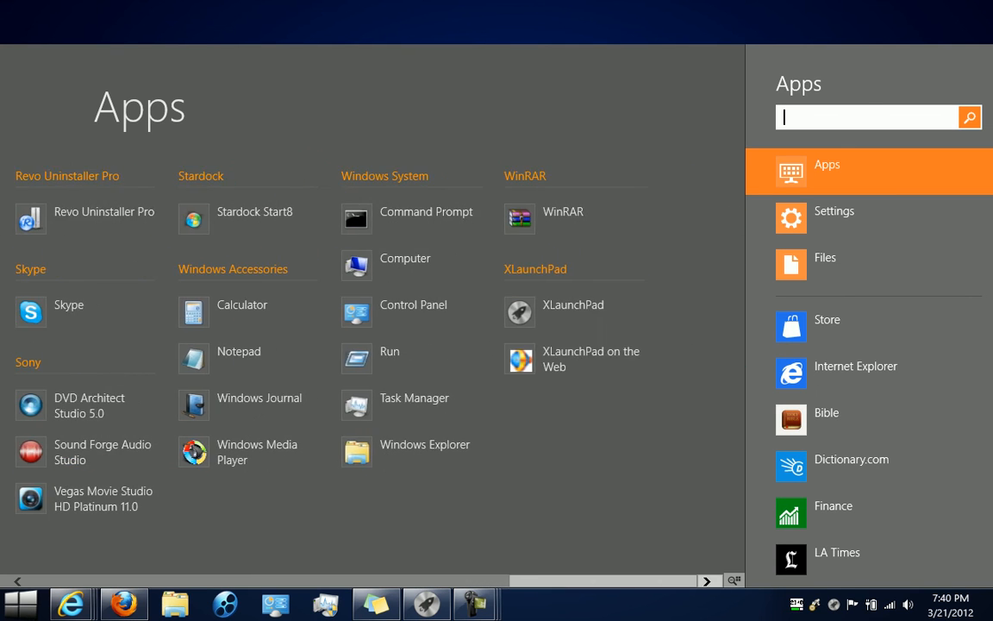
right_click(572, 357)
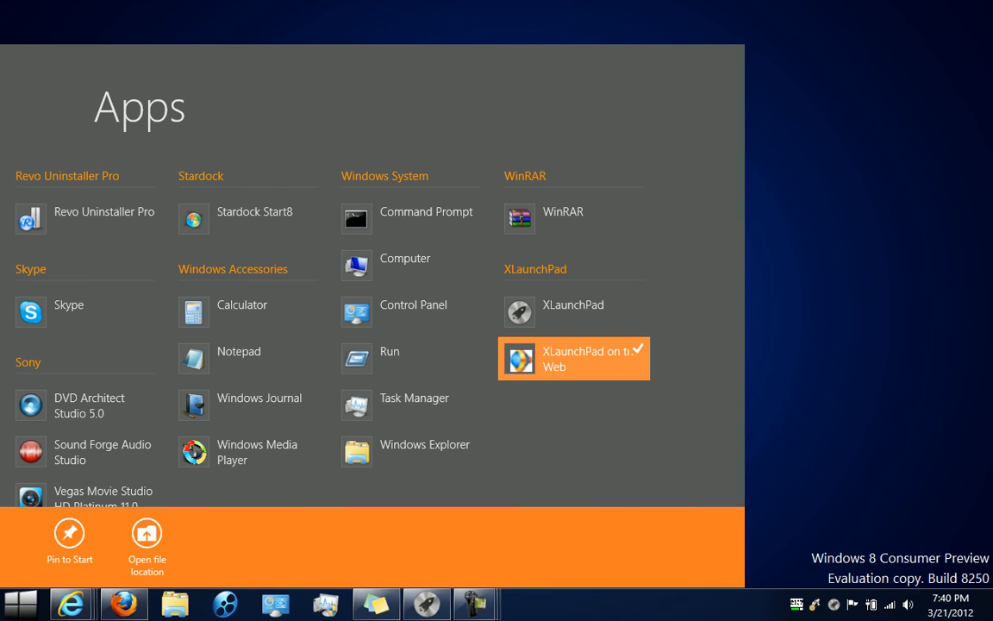
mouse_move(572, 312)
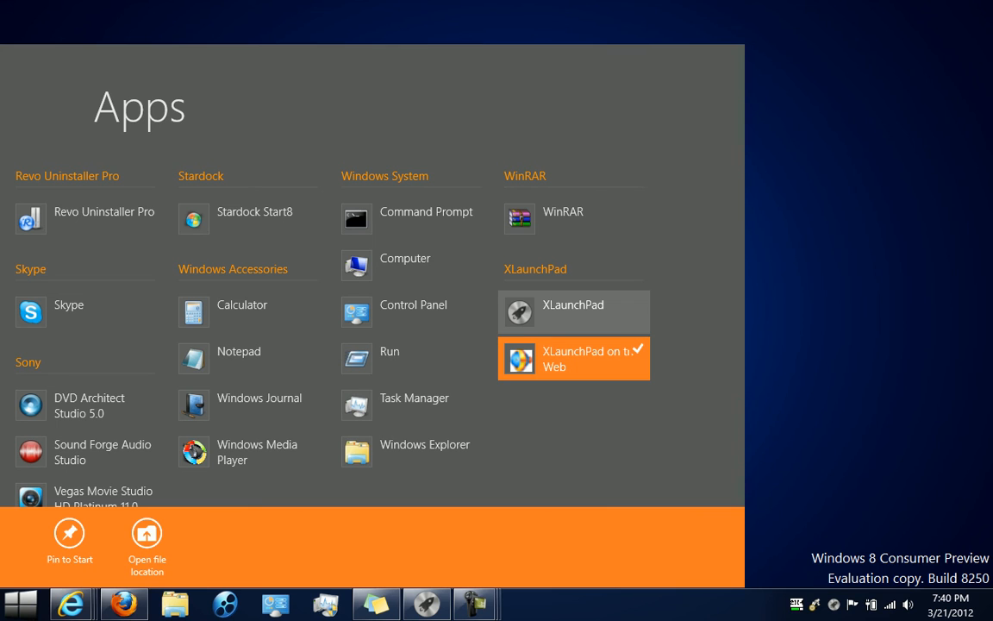